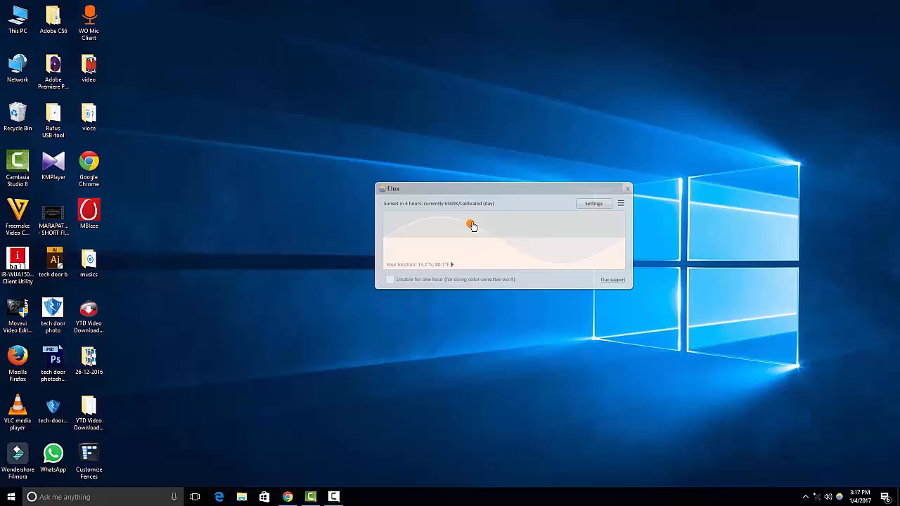
pyautogui.moveTo(391, 283)
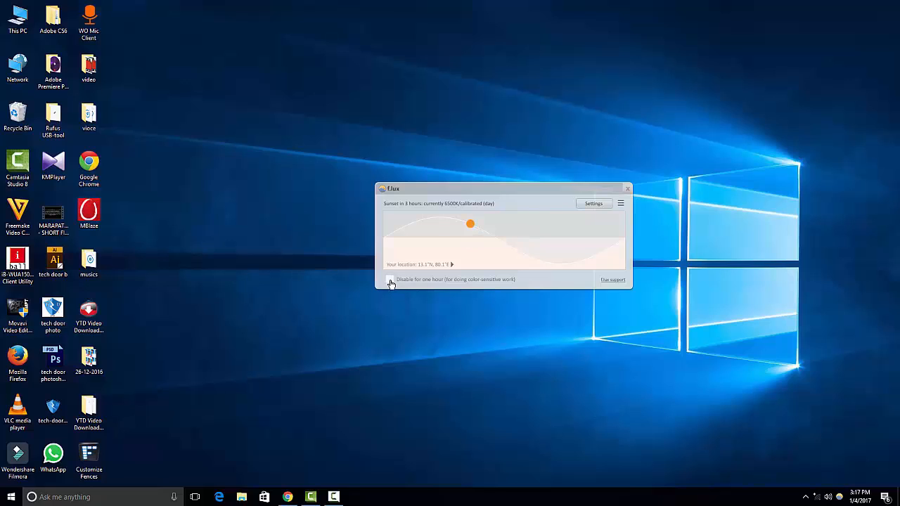
# Step: Pause f.lux screen tinting for an hour, then turn tinting back on
pyautogui.click(391, 279)
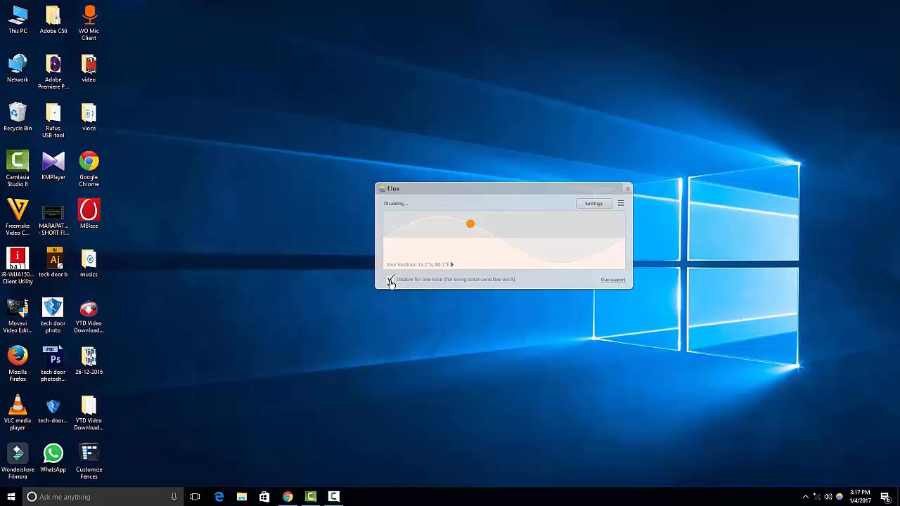
pyautogui.click(391, 279)
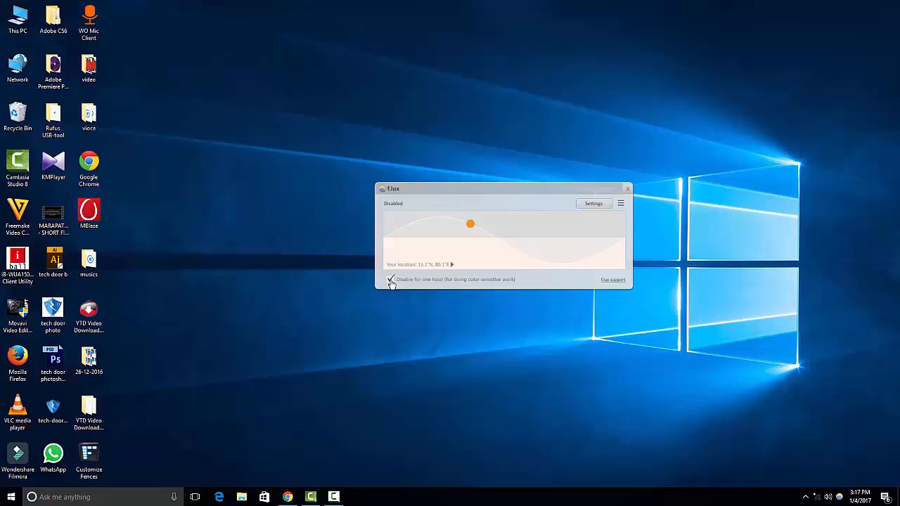
pyautogui.click(627, 188)
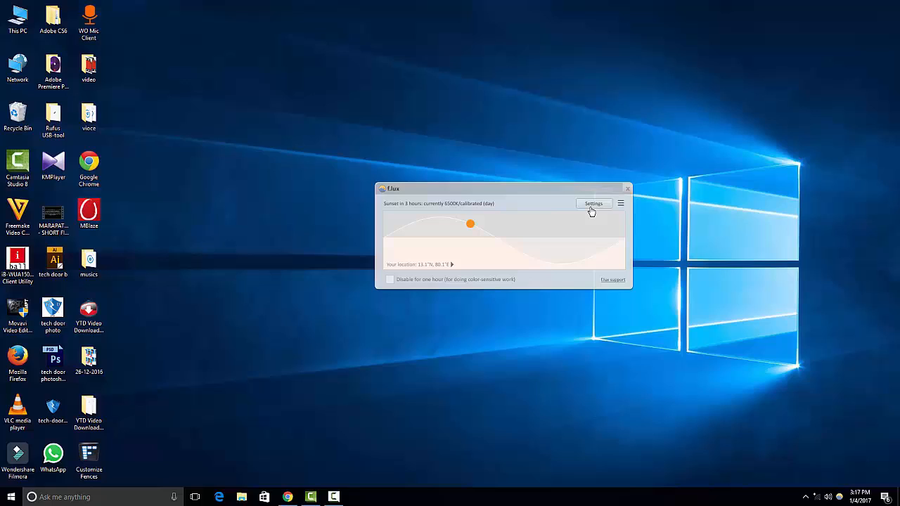
# Step: In lighting settings, try a warmer daytime tone and lower night temperature to 2800K
pyautogui.click(593, 203)
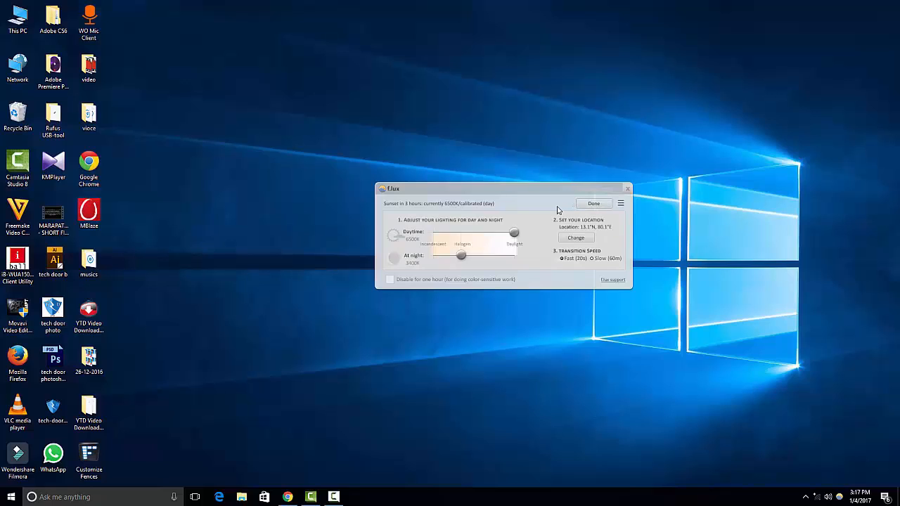
pyautogui.moveTo(513, 233); pyautogui.dragTo(503, 234)
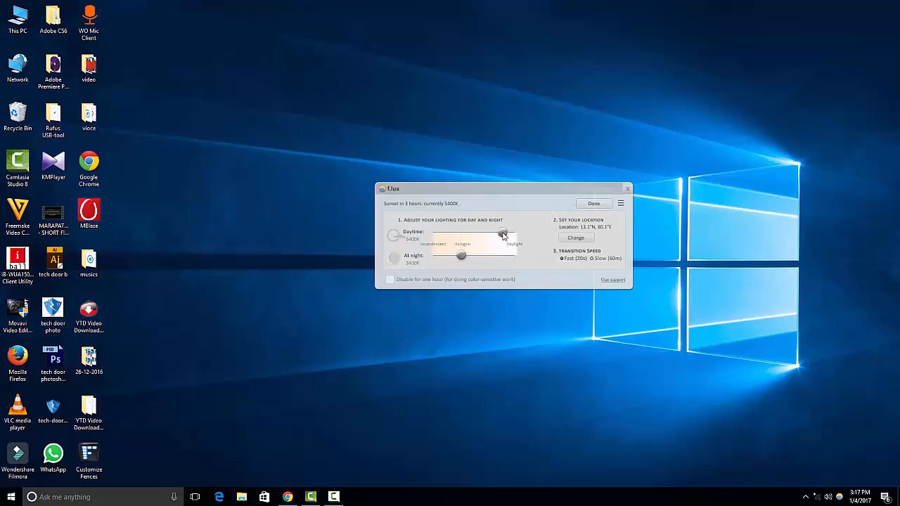
pyautogui.moveTo(503, 235); pyautogui.dragTo(463, 235)
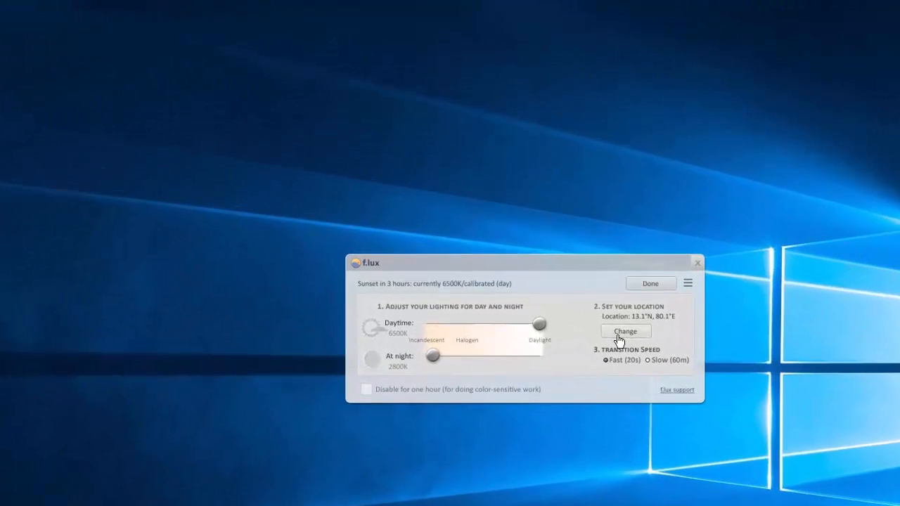
# Step: Search for zipcode 600072 in f.lux's location picker
pyautogui.click(626, 332)
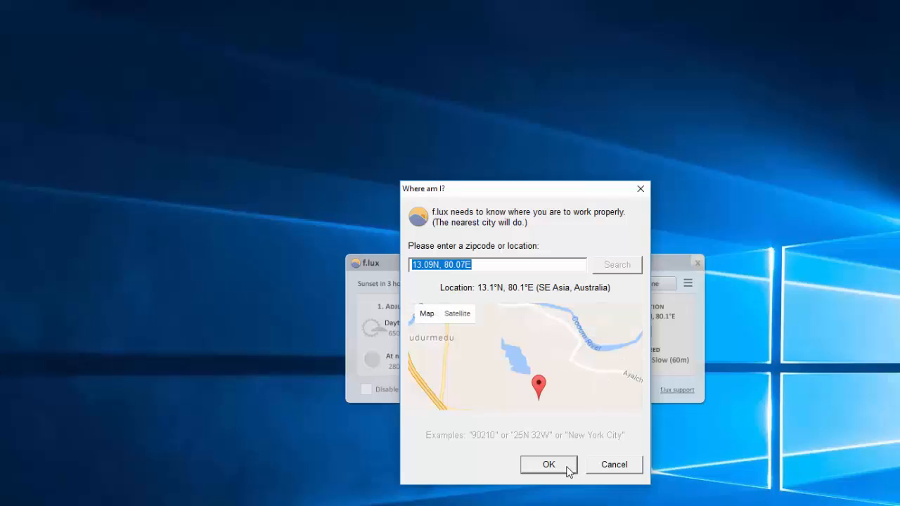
pyautogui.moveTo(491, 305)
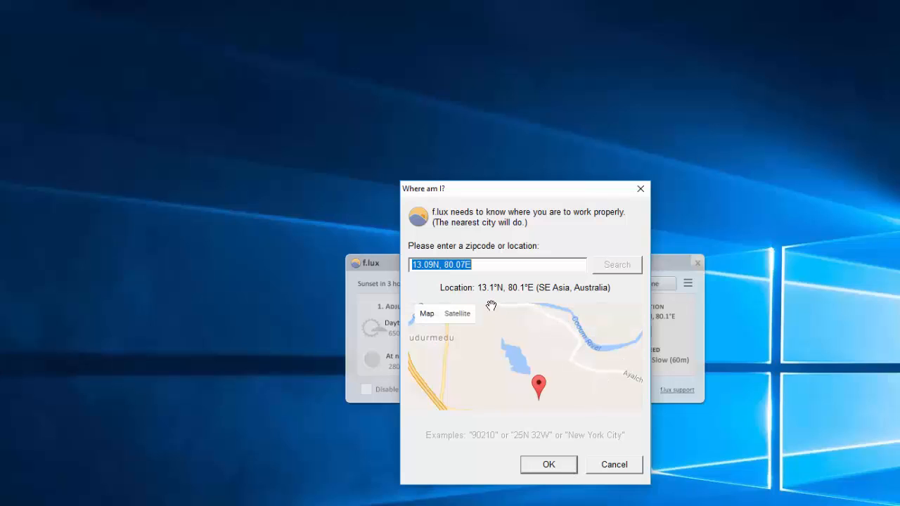
pyautogui.write('600072')
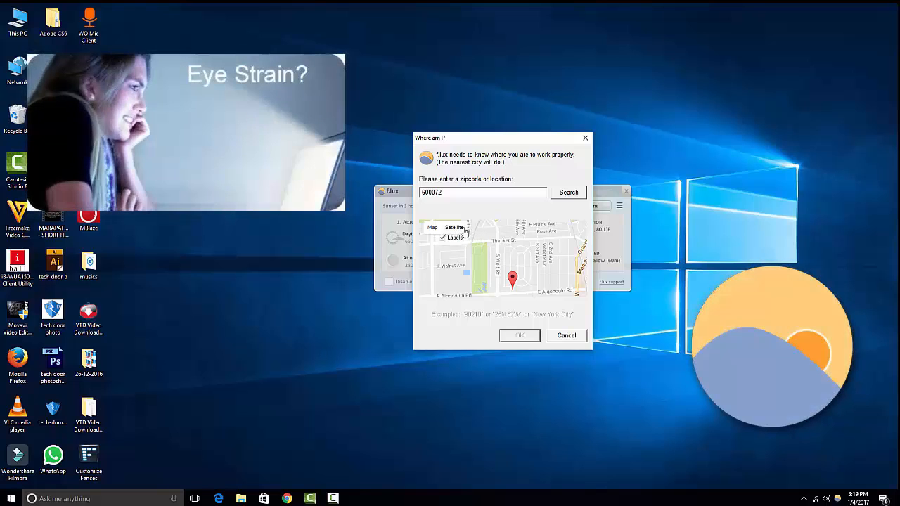
pyautogui.click(433, 227)
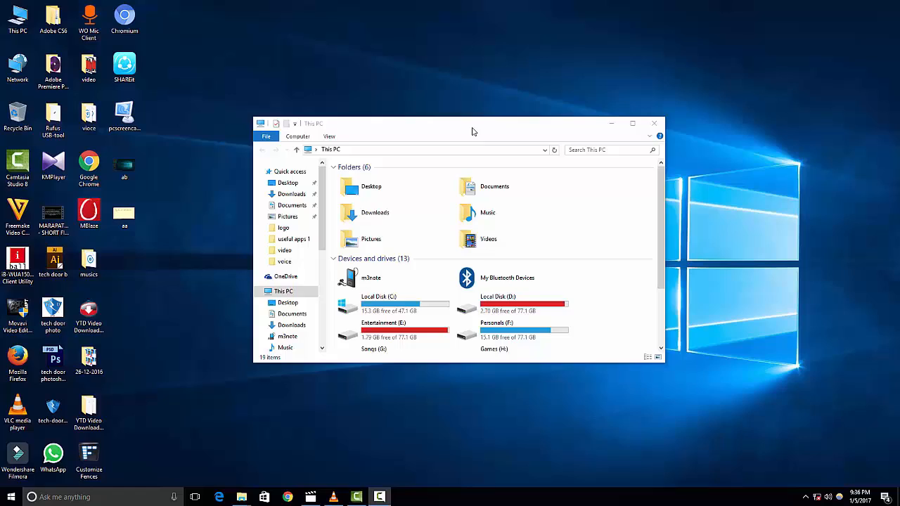
# Step: Focus the This PC File Explorer window and close it
pyautogui.click(632, 123)
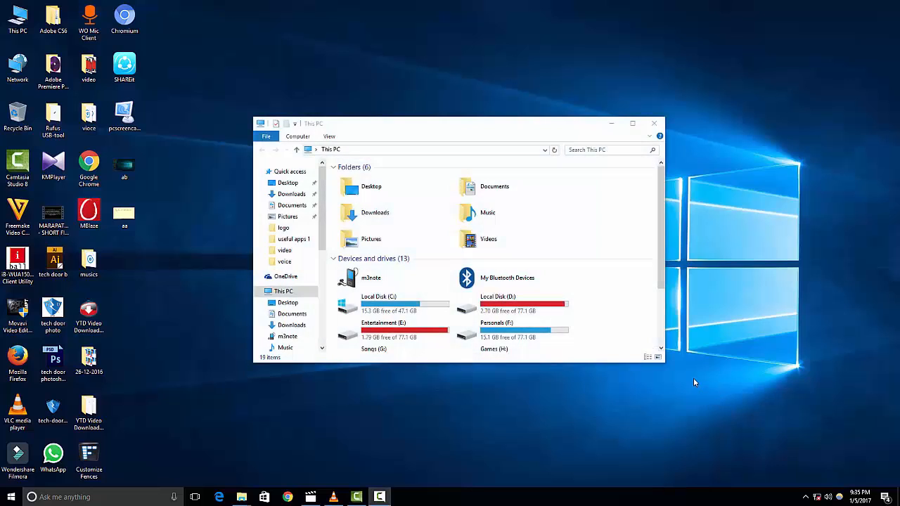
pyautogui.moveTo(473, 131)
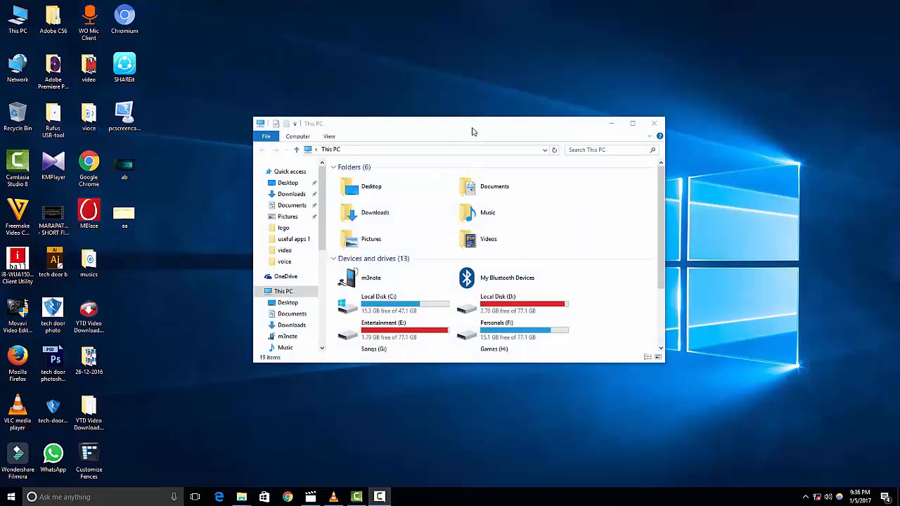
pyautogui.click(632, 123)
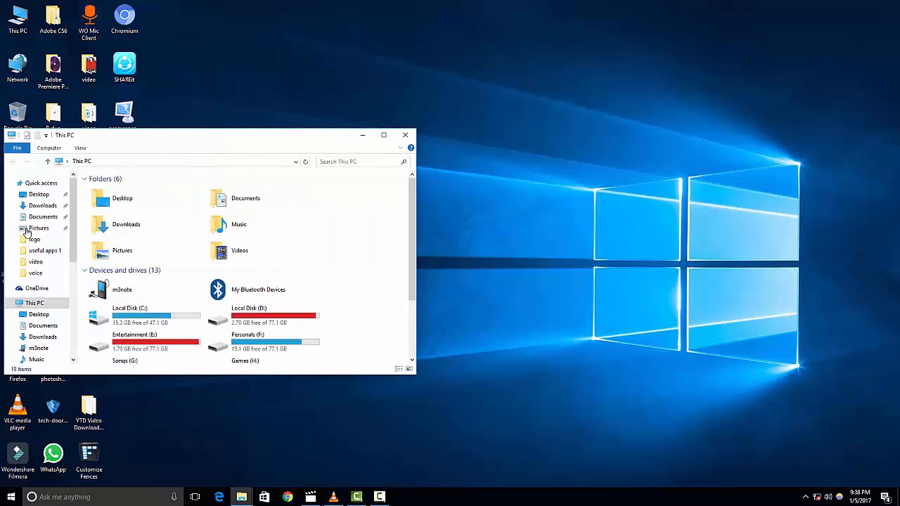
pyautogui.click(405, 135)
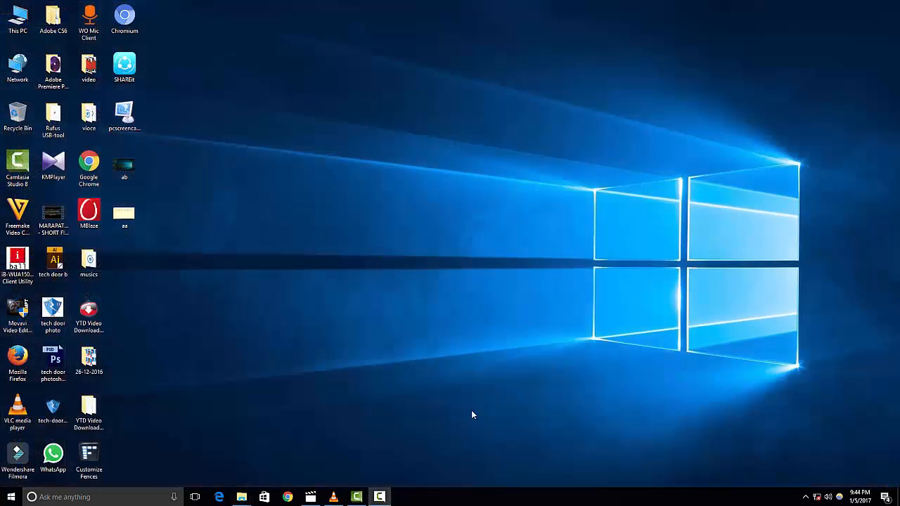
# Step: Turn up the volume and view Preme for Windows' window and taskbar gesture options
pyautogui.press('volumeup')
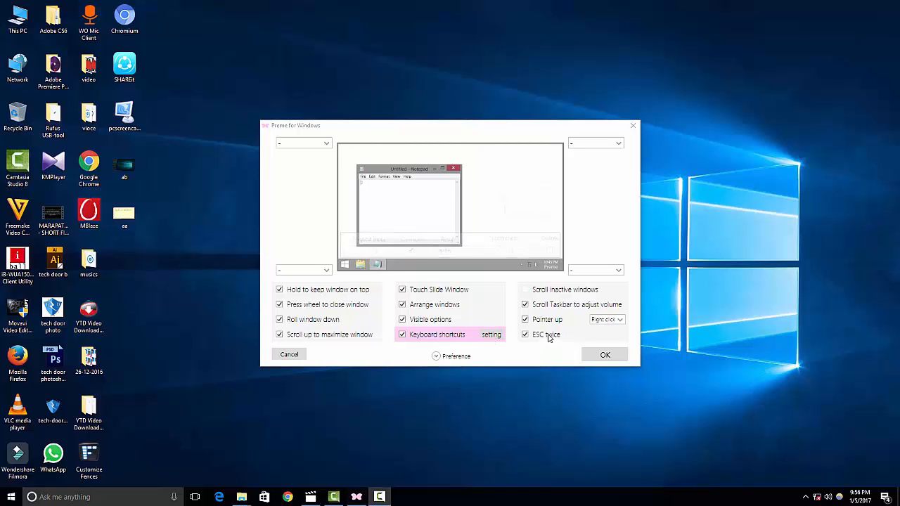
pyautogui.click(547, 334)
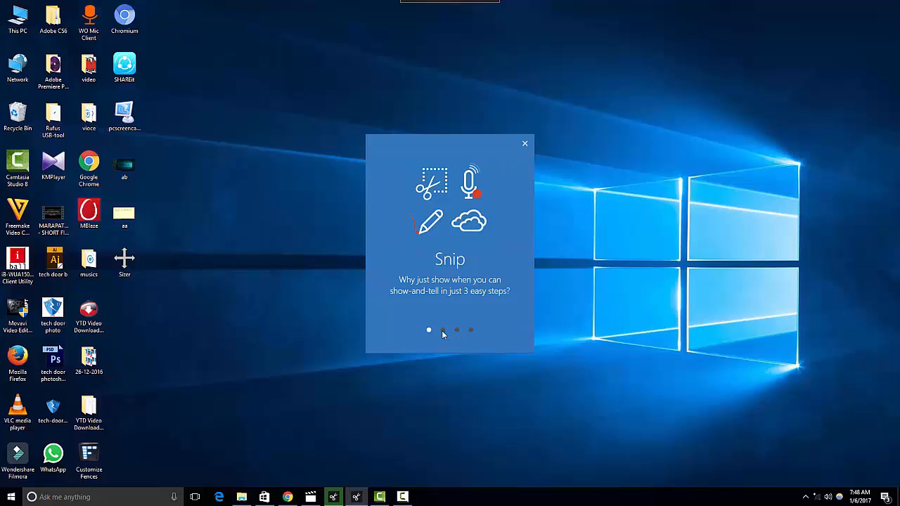
# Step: Step through Snip's introduction pages to the Snip it page
pyautogui.click(443, 329)
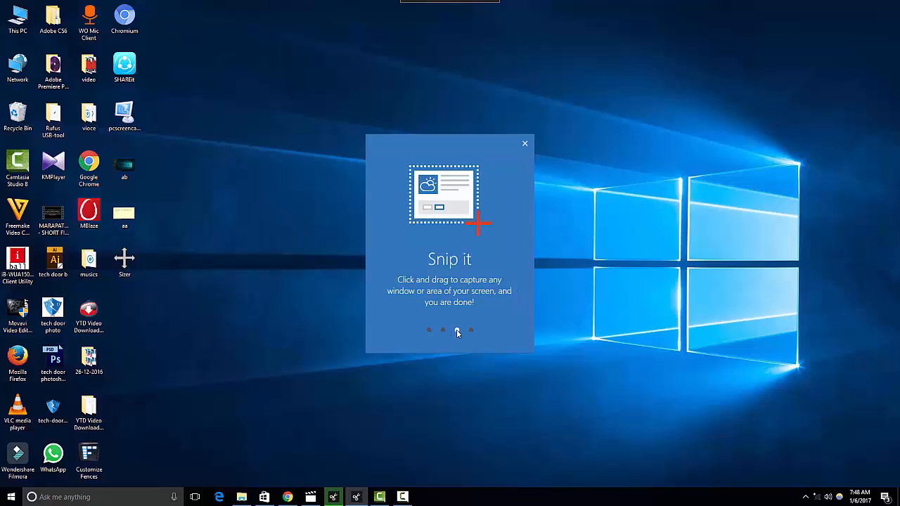
pyautogui.click(525, 144)
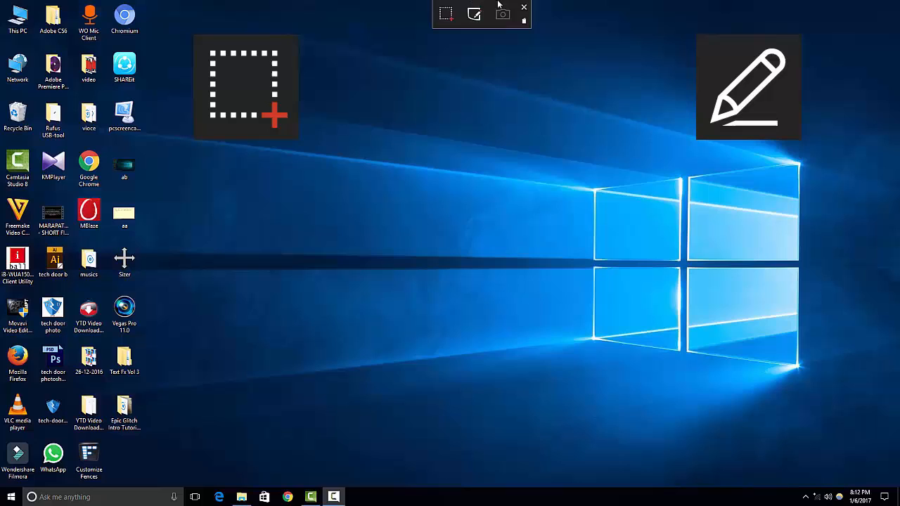
pyautogui.moveTo(510, 20)
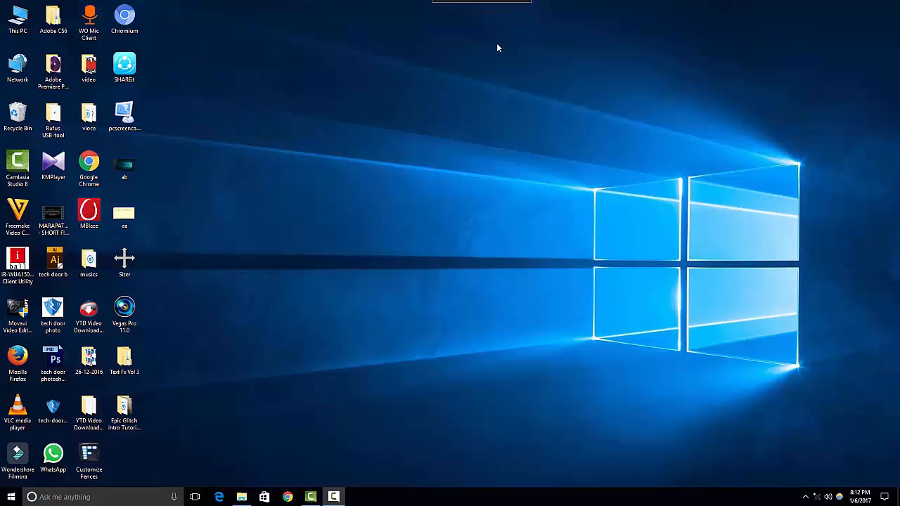
pyautogui.moveTo(618, 185)
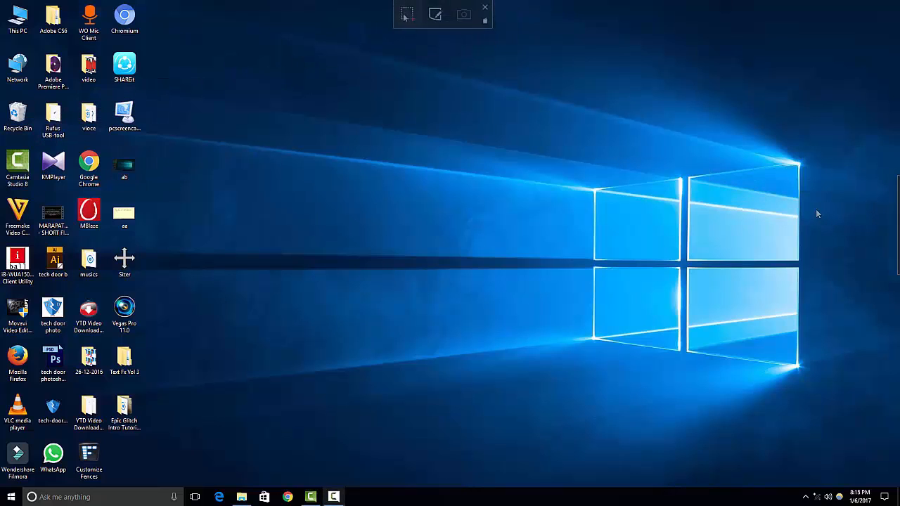
# Step: Capture the desktop as a snip and handwrite 'My' on it in red while recording
pyautogui.click(484, 7)
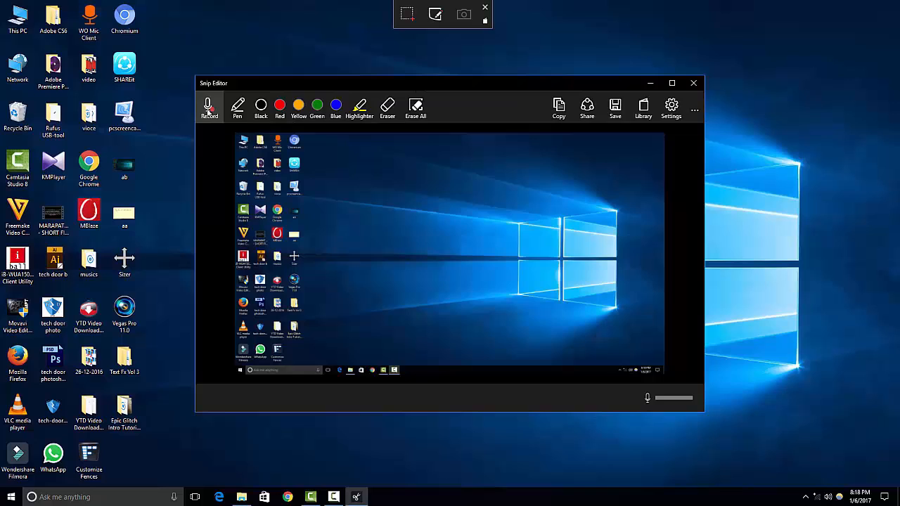
pyautogui.click(209, 109)
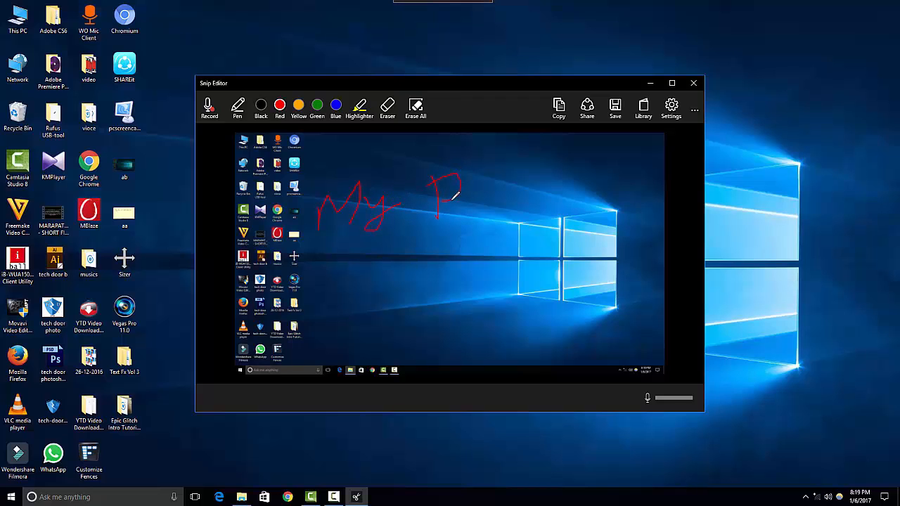
pyautogui.click(208, 108)
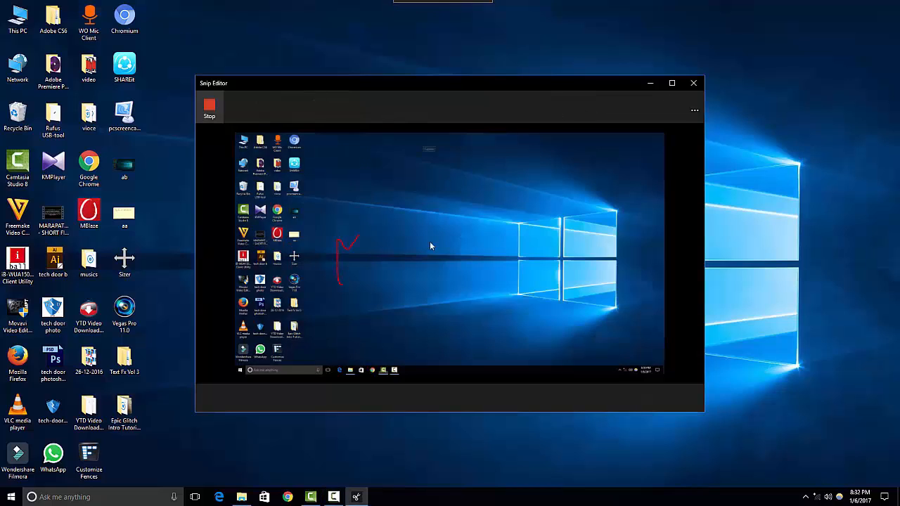
pyautogui.moveTo(351, 239); pyautogui.dragTo(422, 282)
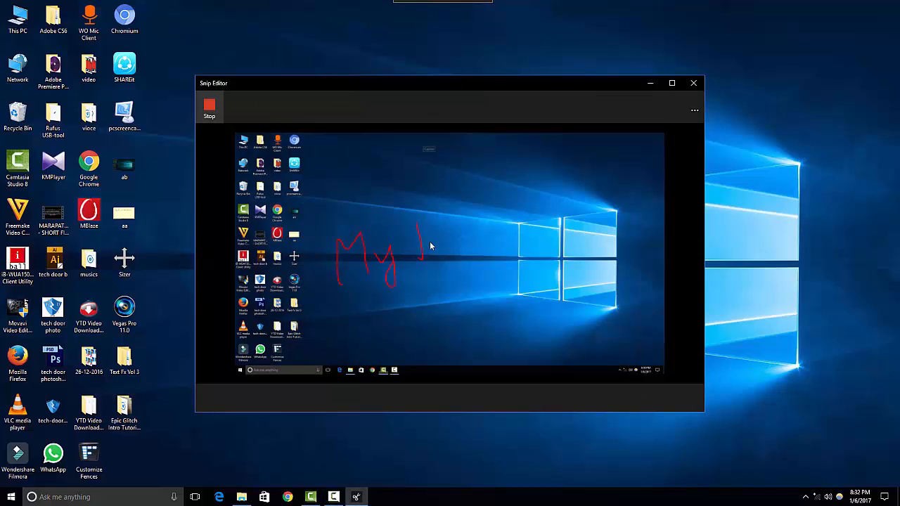
pyautogui.moveTo(422, 218); pyautogui.dragTo(453, 246)
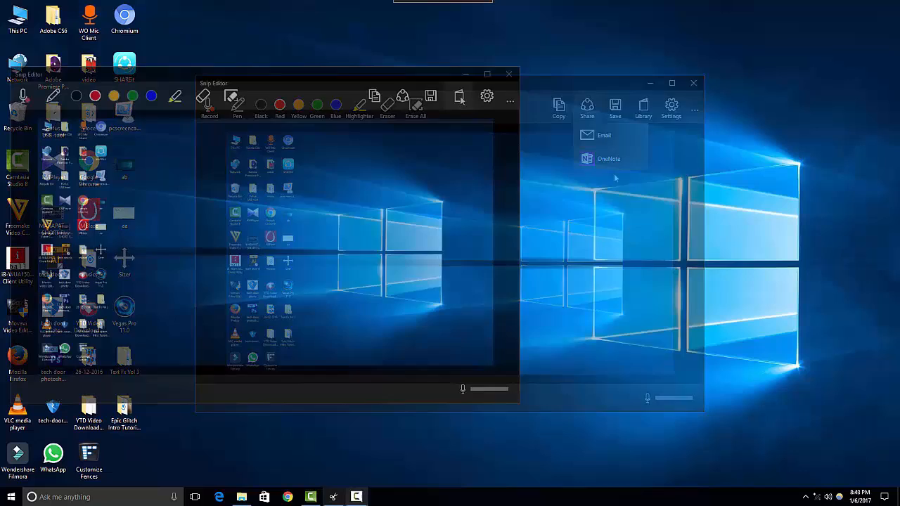
# Step: Browse Snip's library of saved snips and scroll through its settings
pyautogui.click(459, 97)
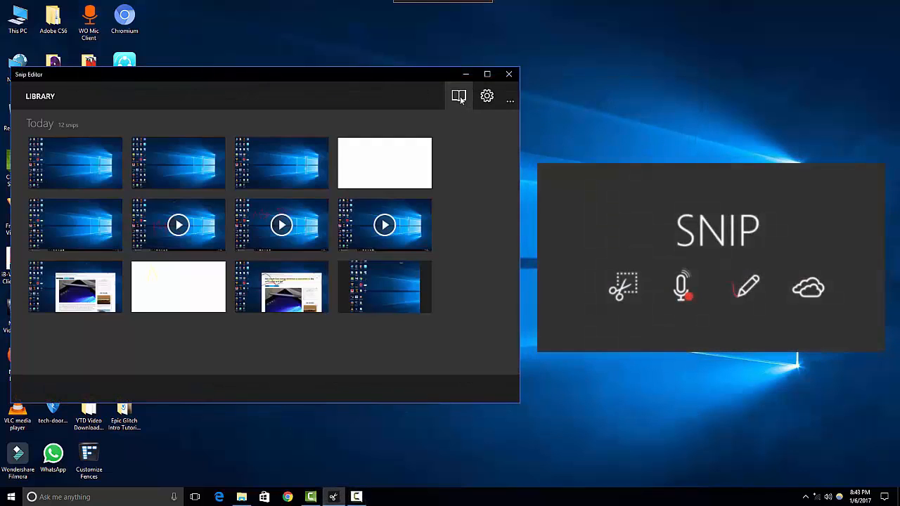
pyautogui.click(487, 96)
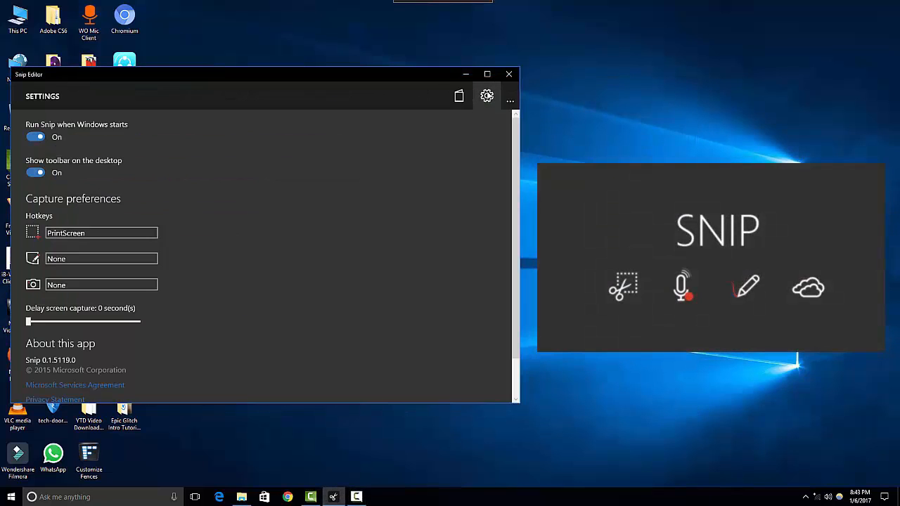
pyautogui.scroll(-3)
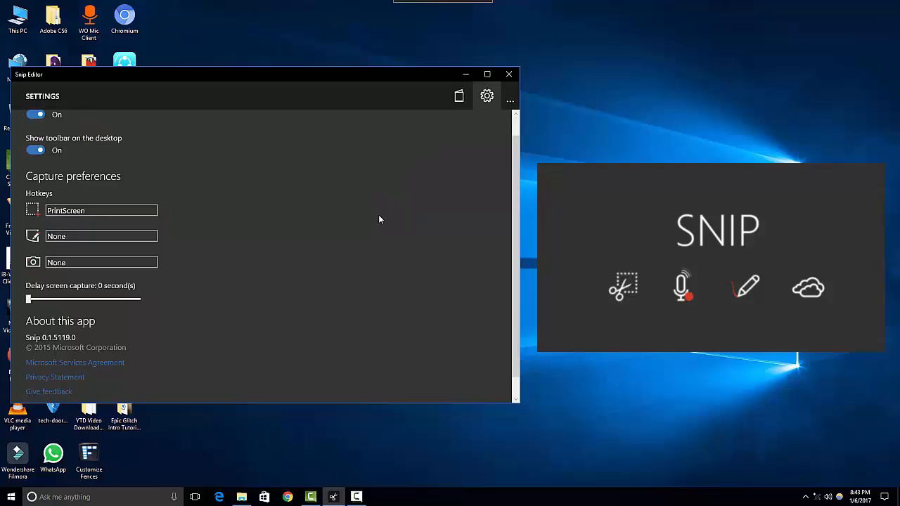
pyautogui.click(509, 74)
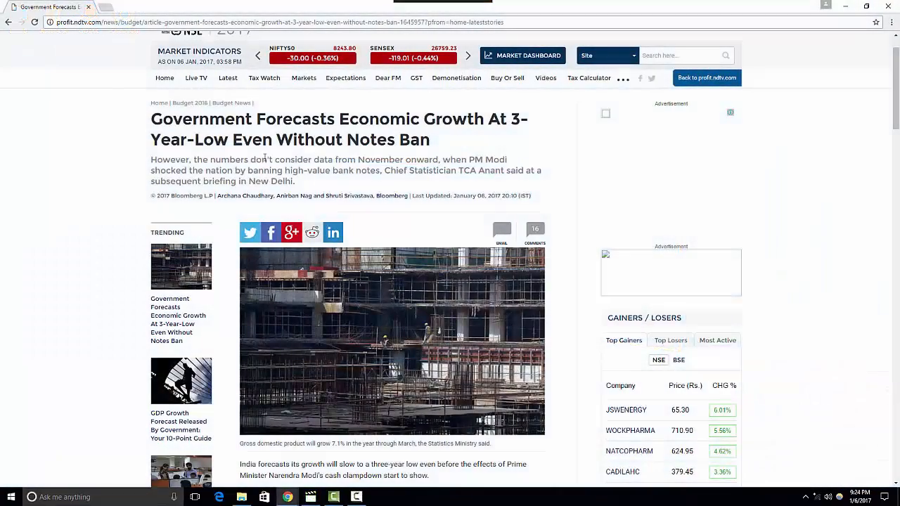
# Step: Select the article headline and summary, then the $2 trillion economy paragraph
pyautogui.moveTo(254, 170); pyautogui.dragTo(296, 182)
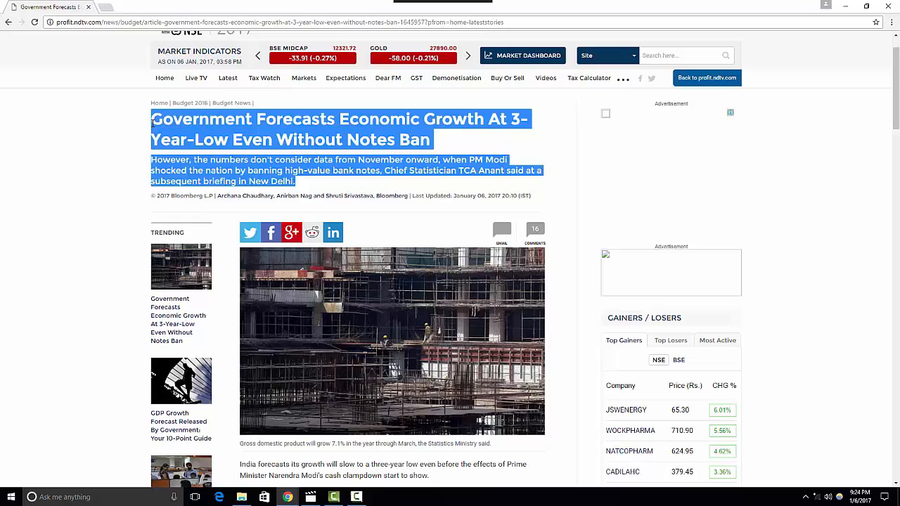
pyautogui.scroll(-3)
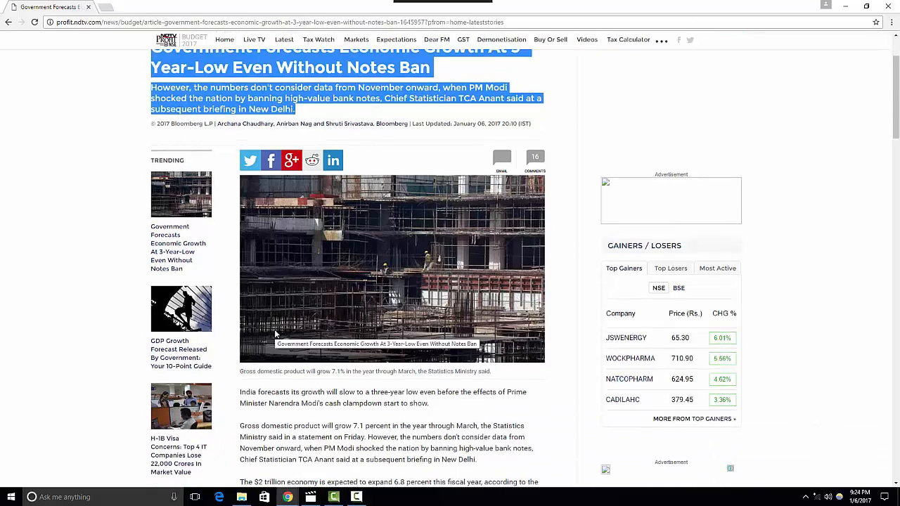
pyautogui.scroll(-3)
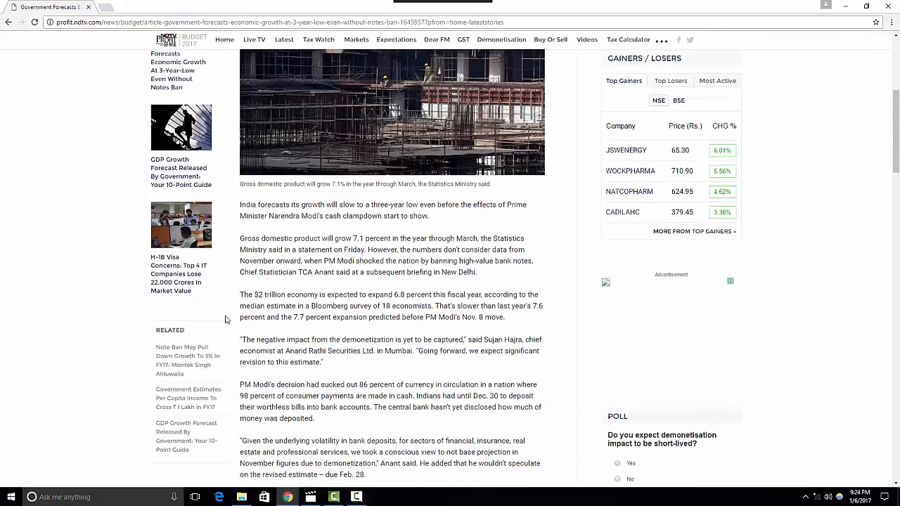
pyautogui.moveTo(240, 294); pyautogui.dragTo(363, 318)
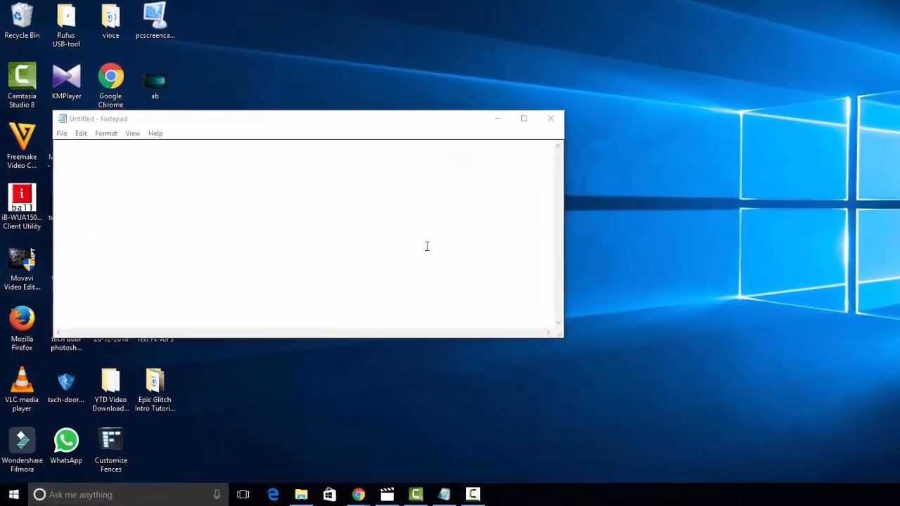
# Step: Paste the '7.6 percent' growth paragraph into Notepad and pick an earlier Clipdiary history entry
pyautogui.write("slower than last year's 7.6 percent and the 7.7 percent expansion predicted before PM Modi's Nov. 8 move.")
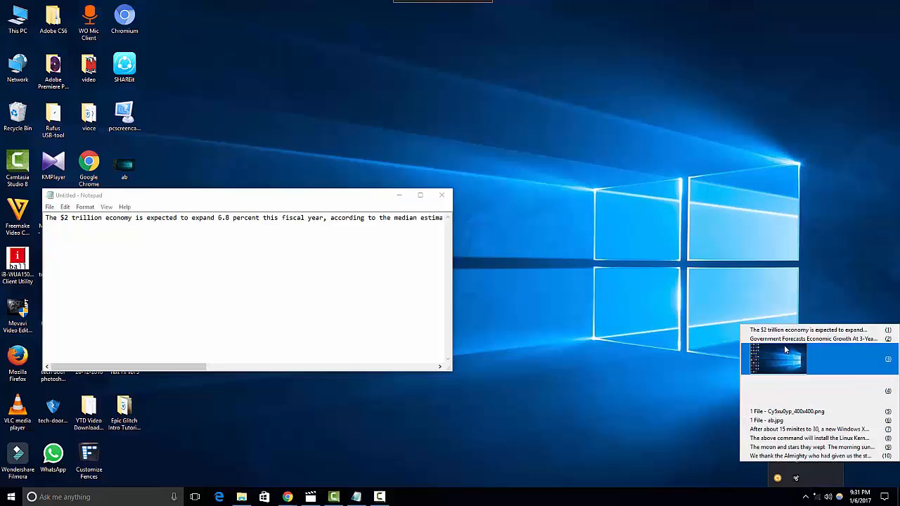
pyautogui.click(76, 249)
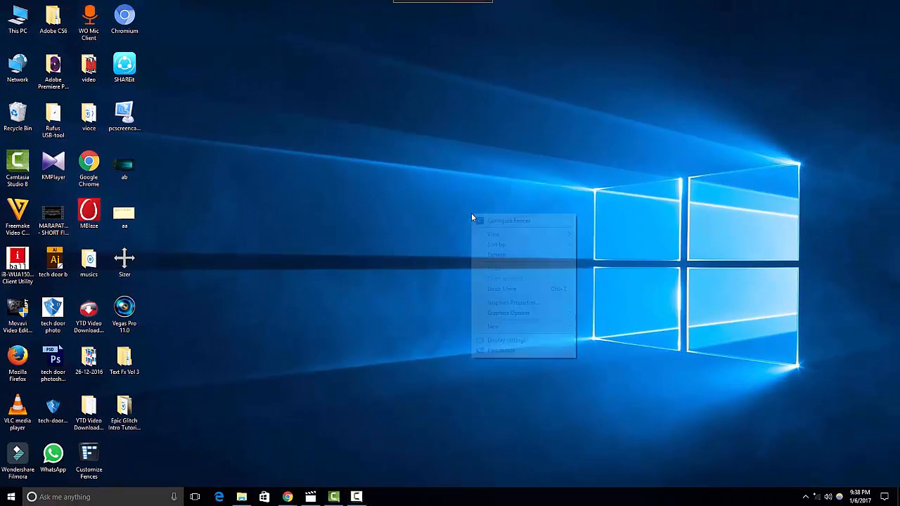
# Step: Open Customize Fences and run Perform automatic layout under Layout and snapping
pyautogui.click(509, 221)
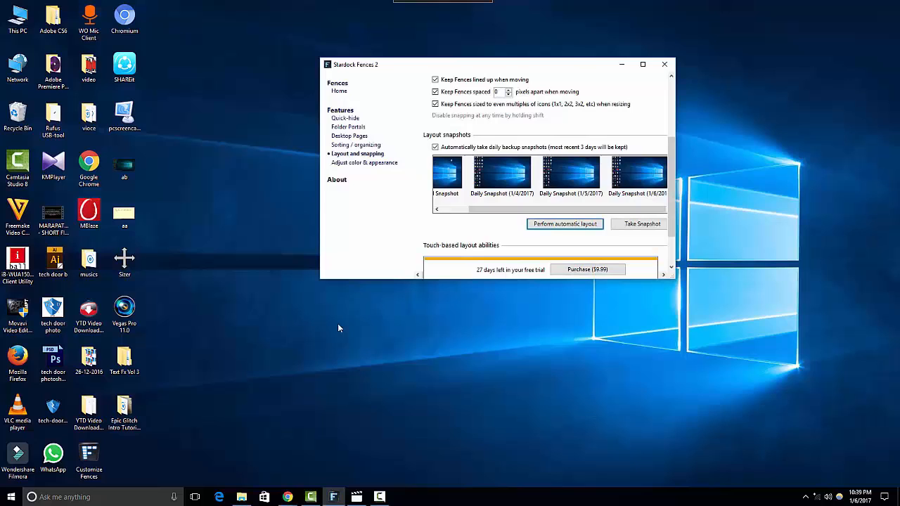
pyautogui.click(565, 224)
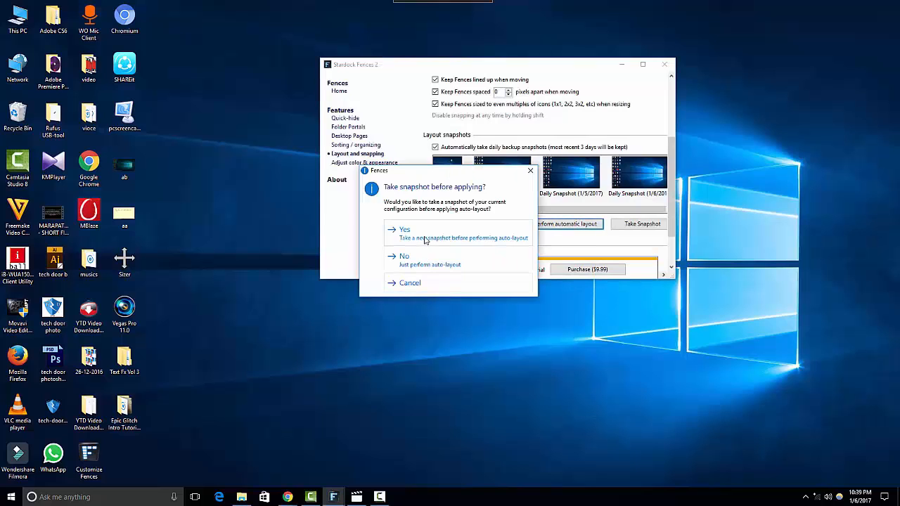